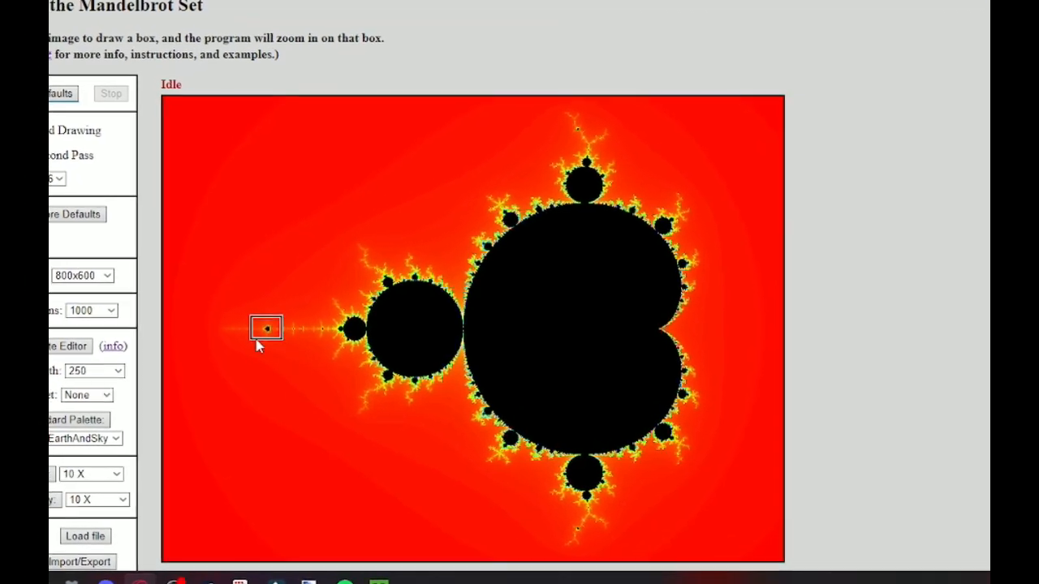
Zoom into the boxed region on the left antenna to reveal a miniature Mandelbrot replica
left_click(266, 329)
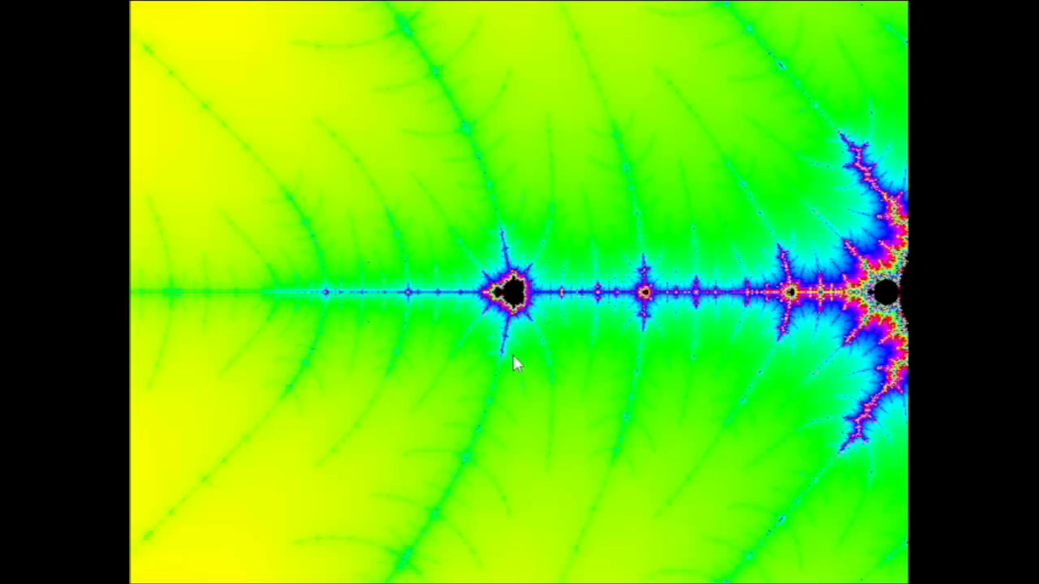
mouse_move(491, 350)
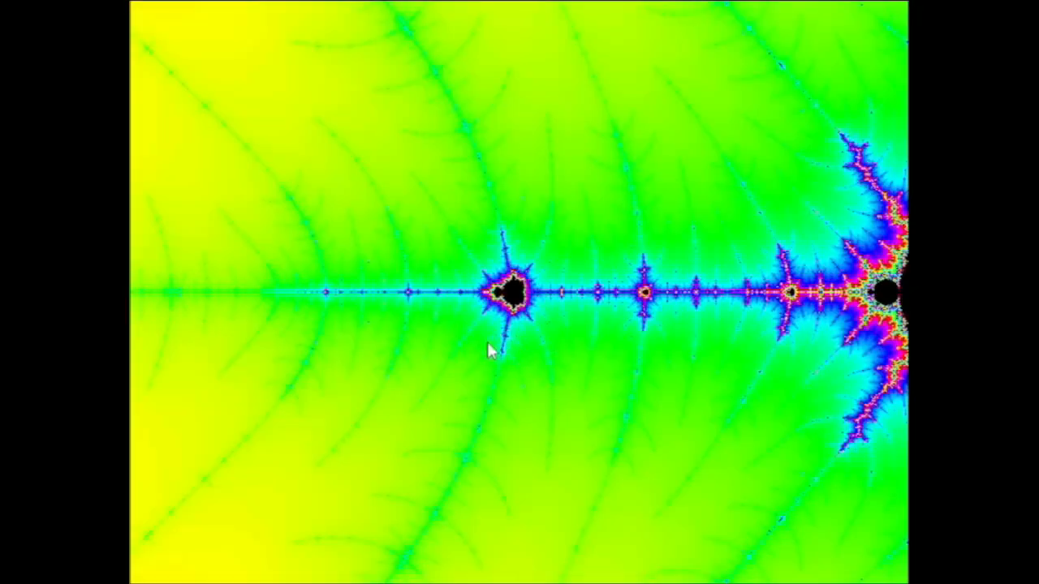